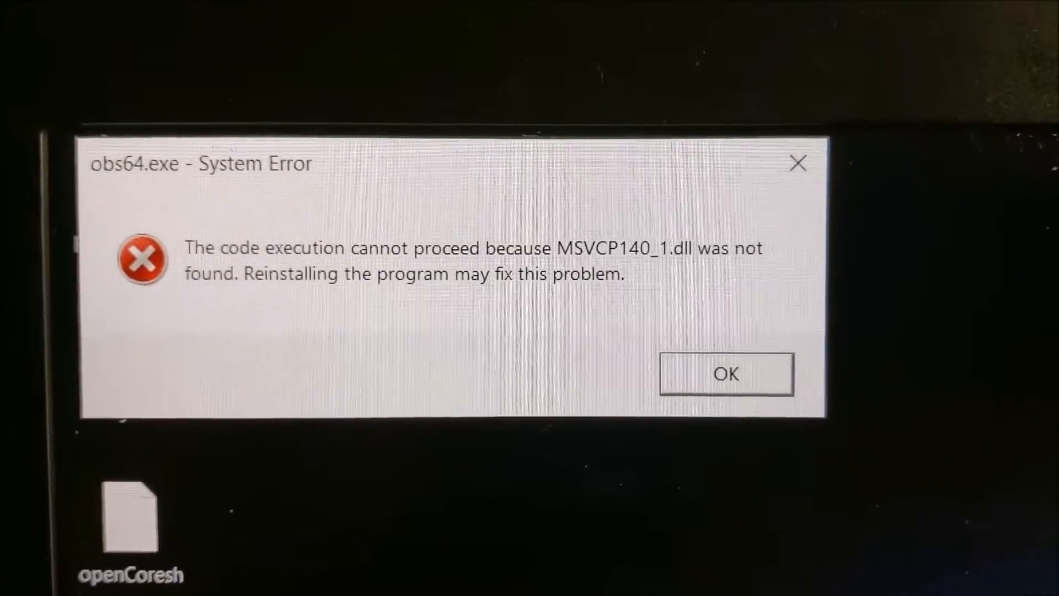
# Step: Dismiss the MSVCP140_1.dll missing error and review the OBS forum thread for the fix
pyautogui.click(726, 374)
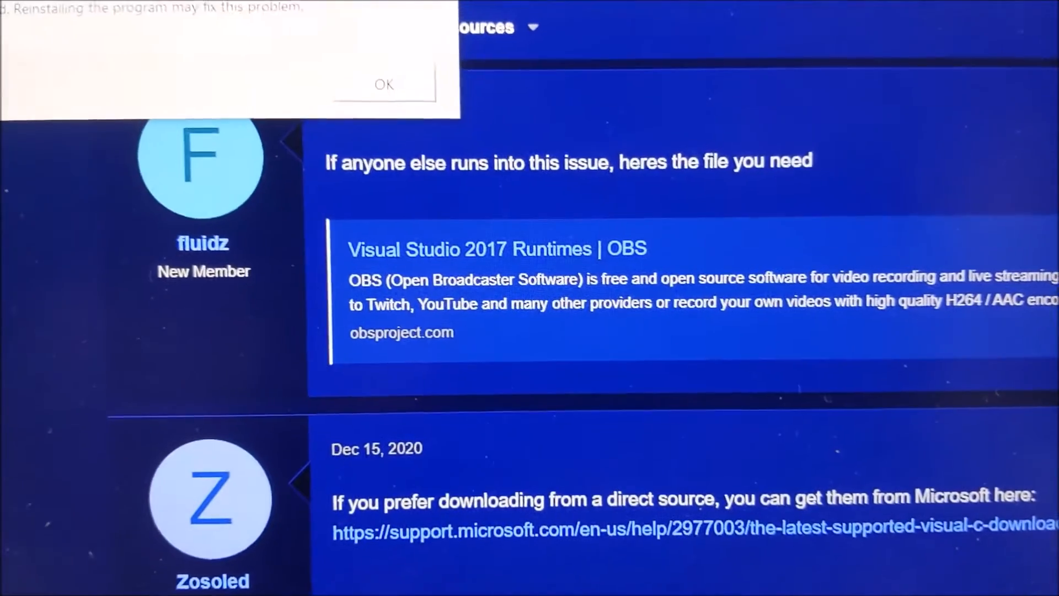
pyautogui.click(384, 84)
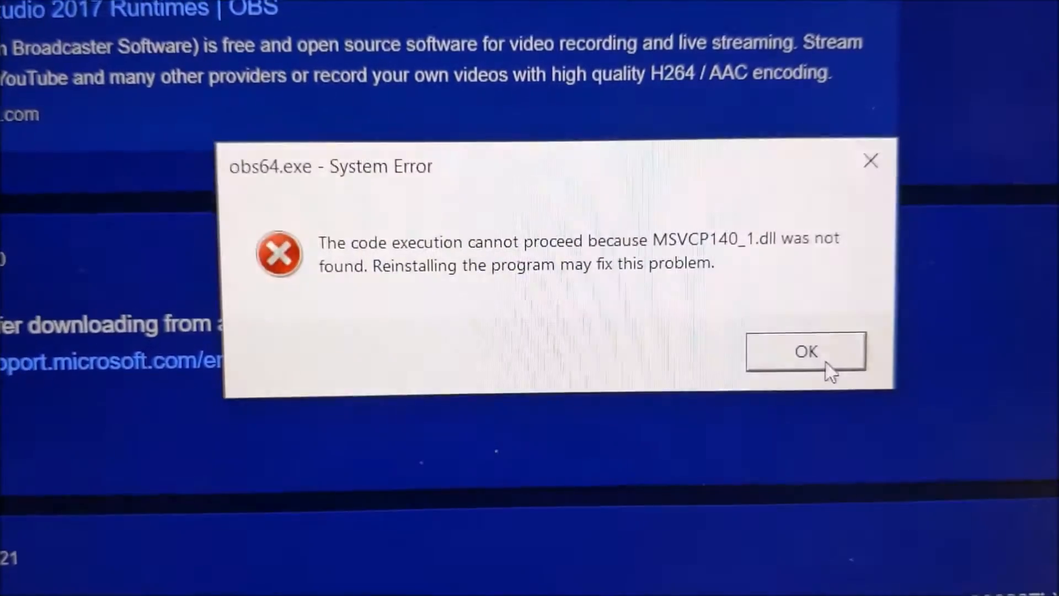
pyautogui.click(804, 352)
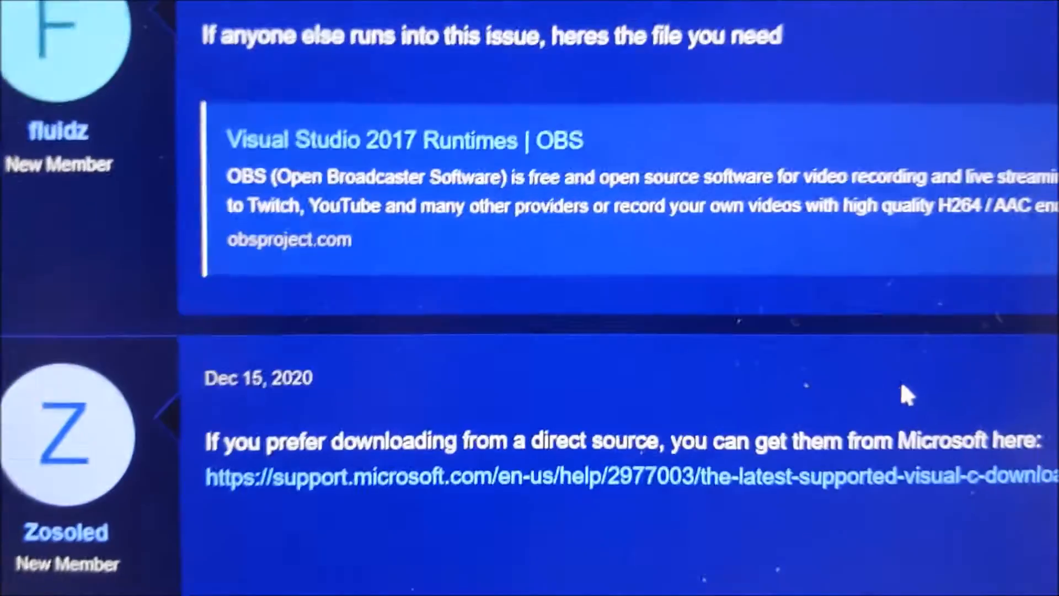
pyautogui.scroll(3)
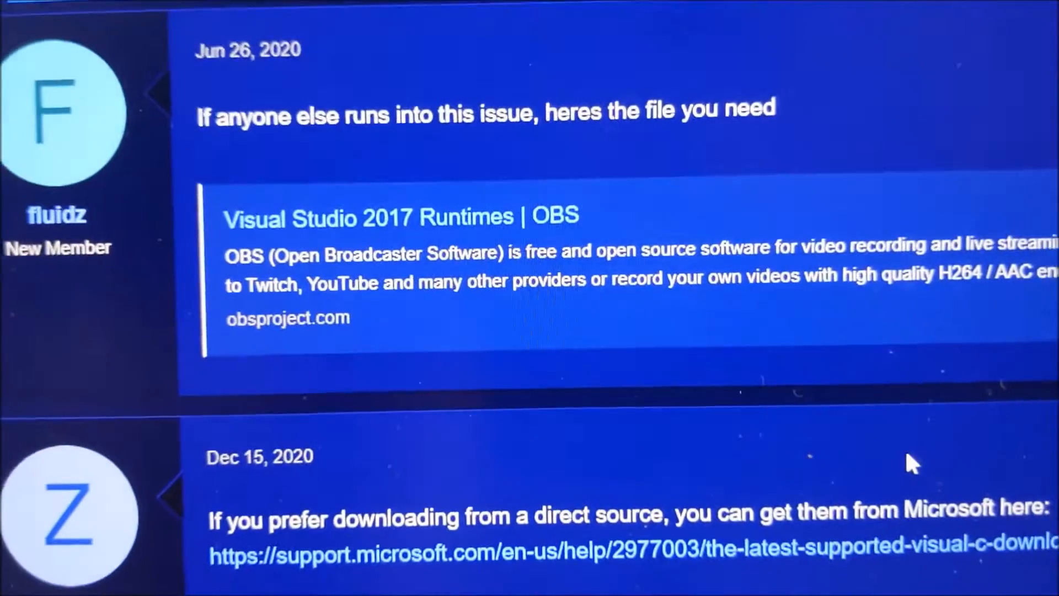
pyautogui.scroll(-3)
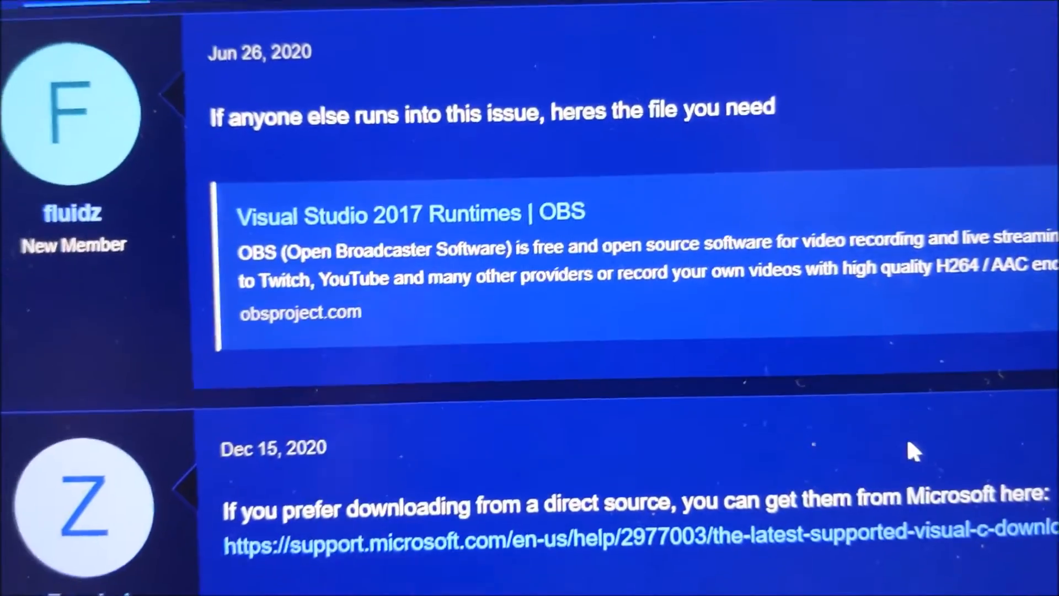
pyautogui.scroll(-3)
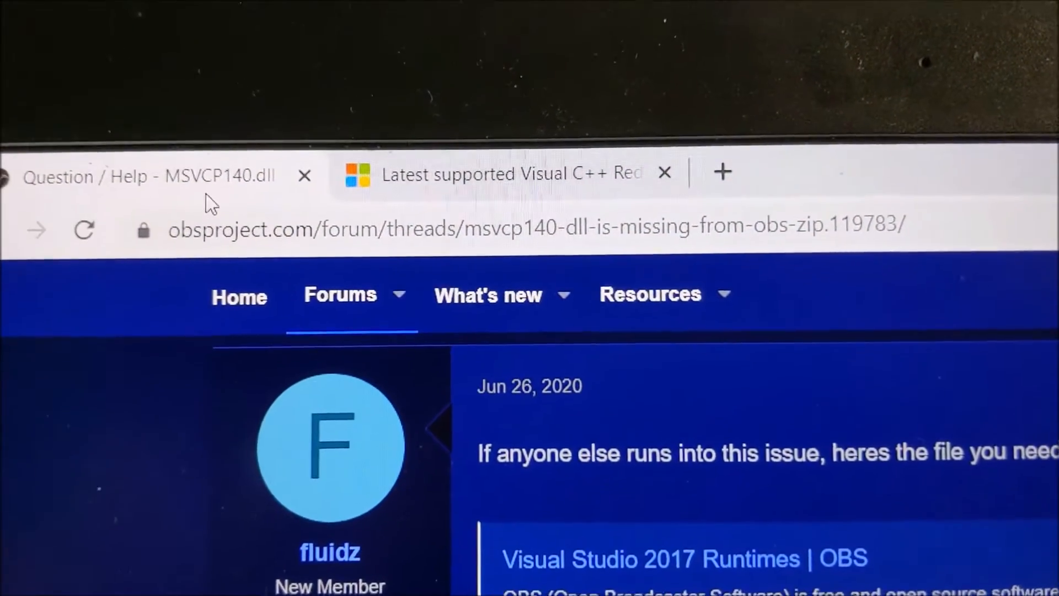
pyautogui.scroll(-3)
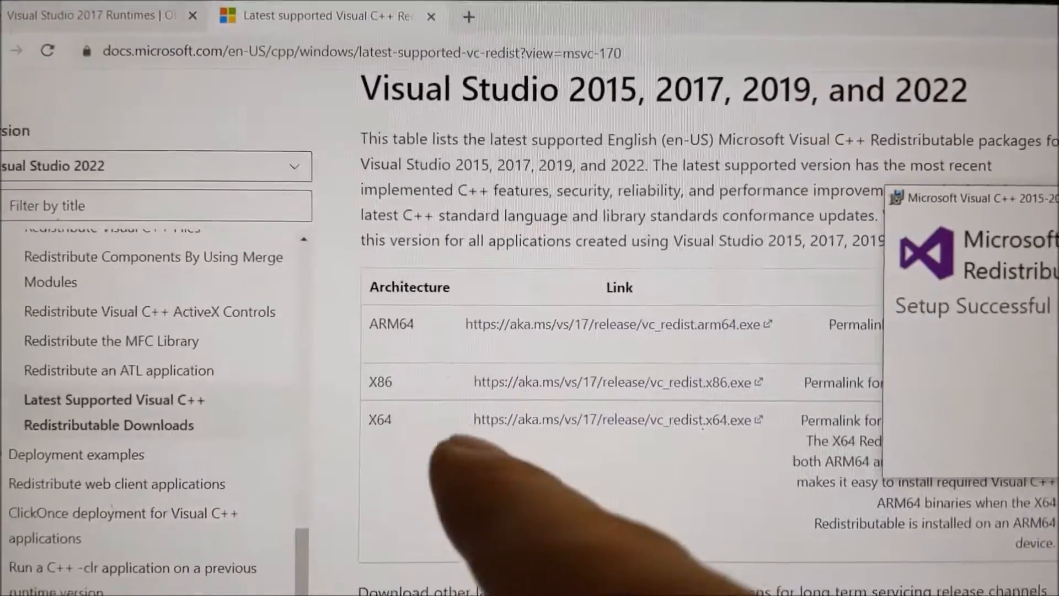
# Step: Close the Setup Successful redistributable window and launch OBS Studio from the desktop shortcut
pyautogui.scroll(-3)
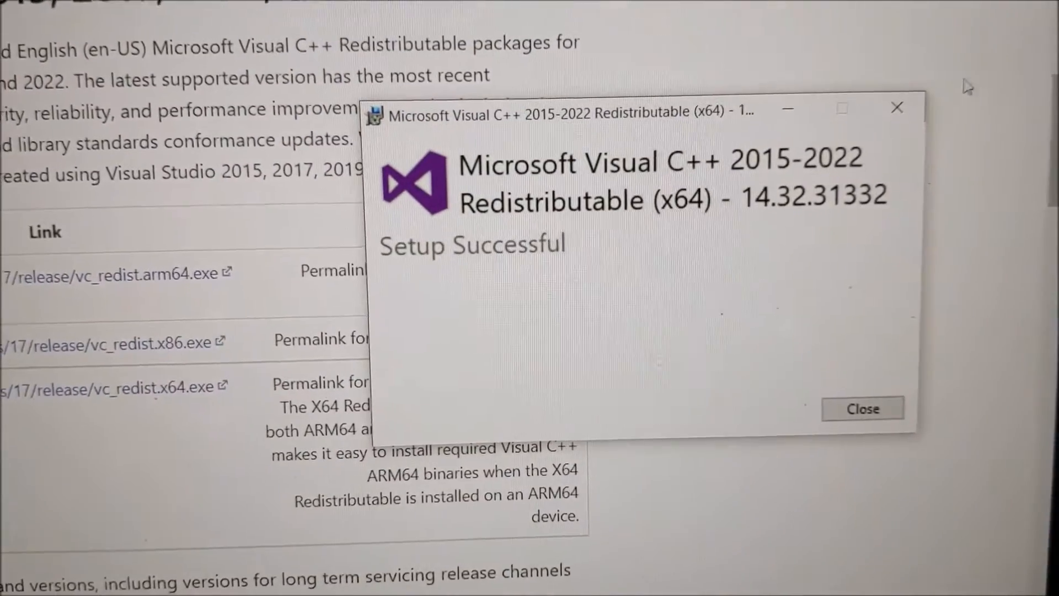
pyautogui.click(863, 408)
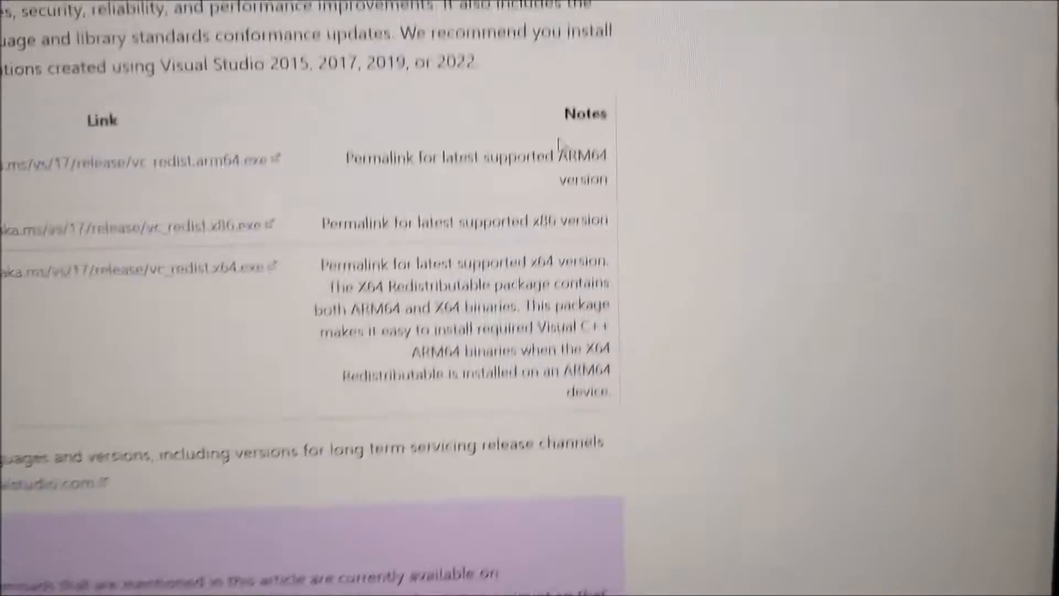
pyautogui.scroll(3)
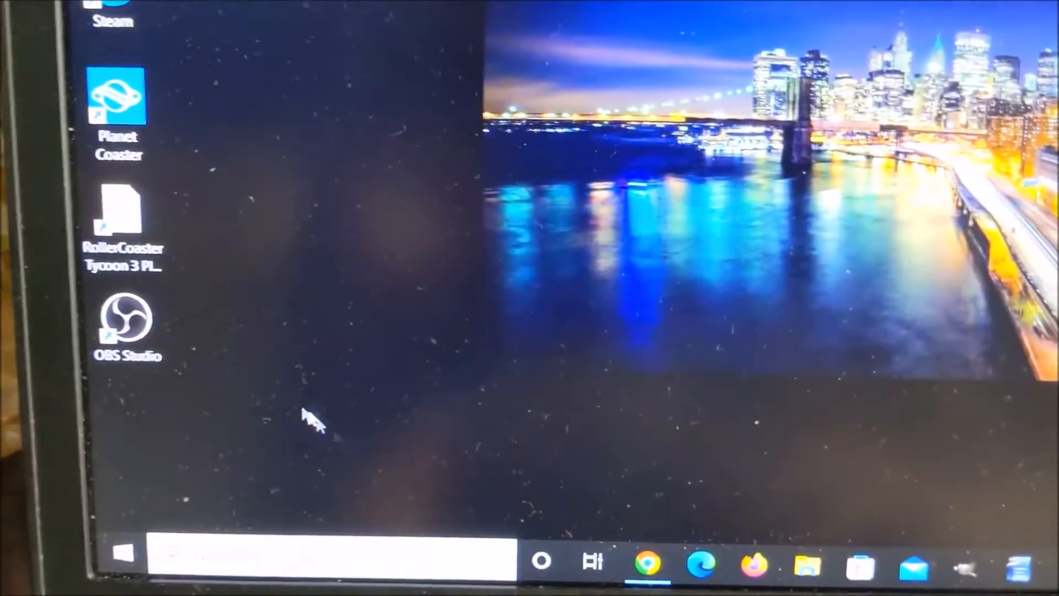
pyautogui.click(124, 318)
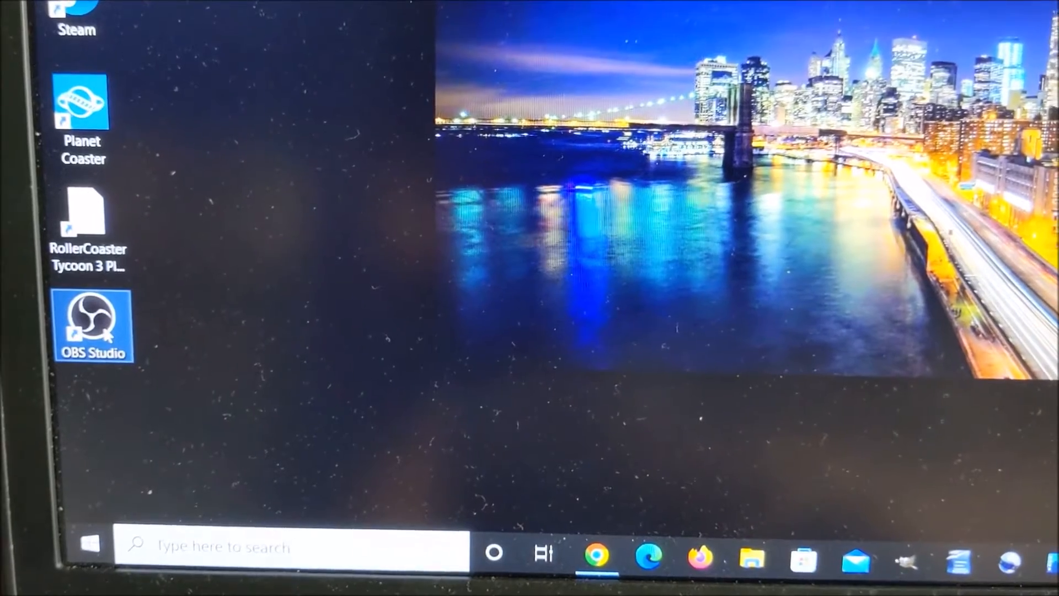
pyautogui.doubleClick(94, 325)
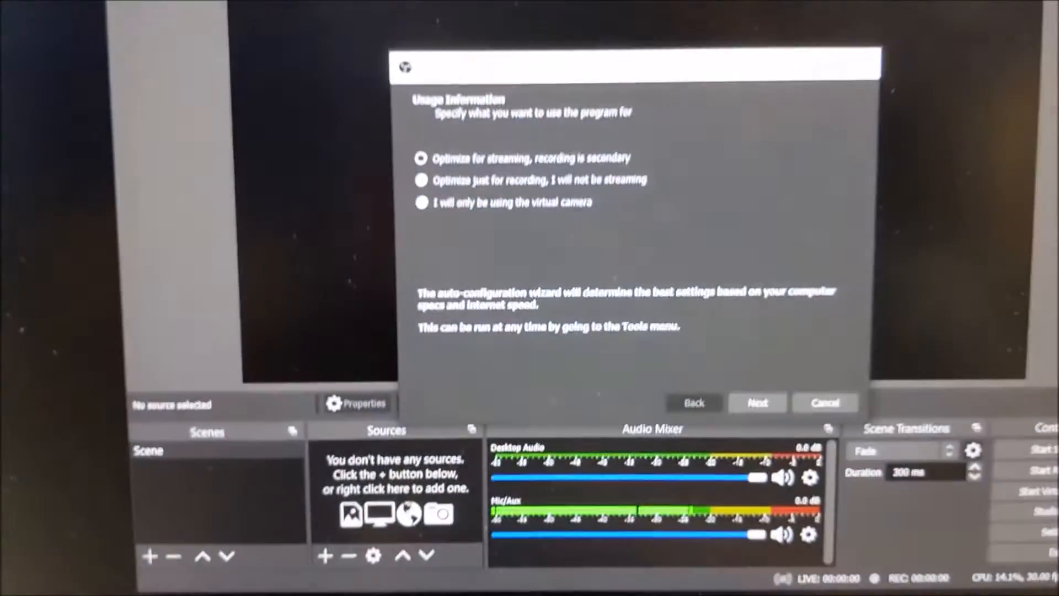